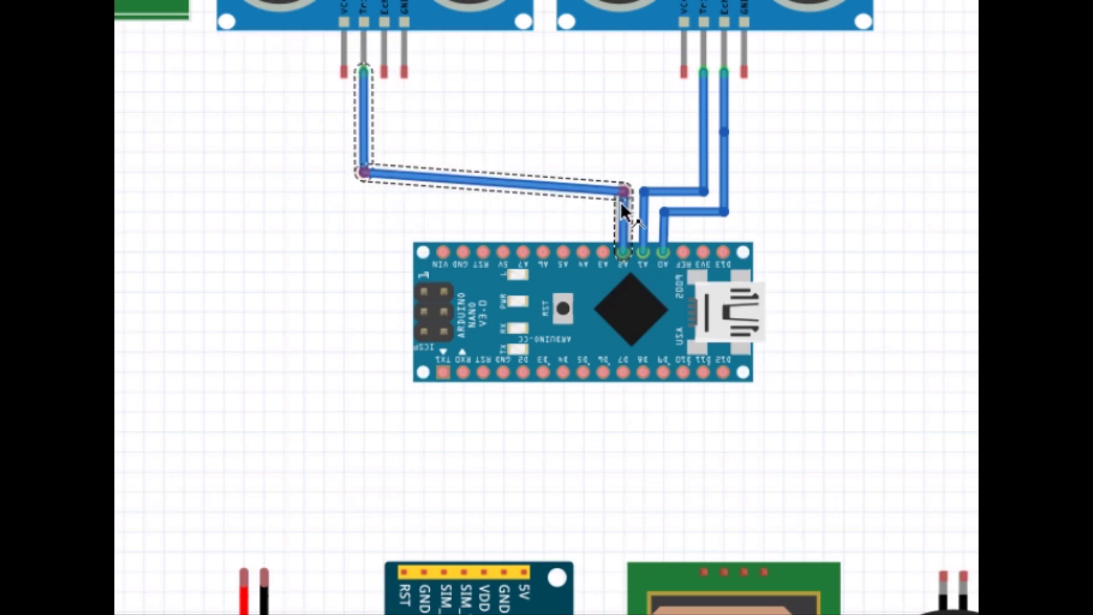
# Step: Wire the green module to the Nano's A4 pin with a right-angled bend in its route
pyautogui.click(588, 226)
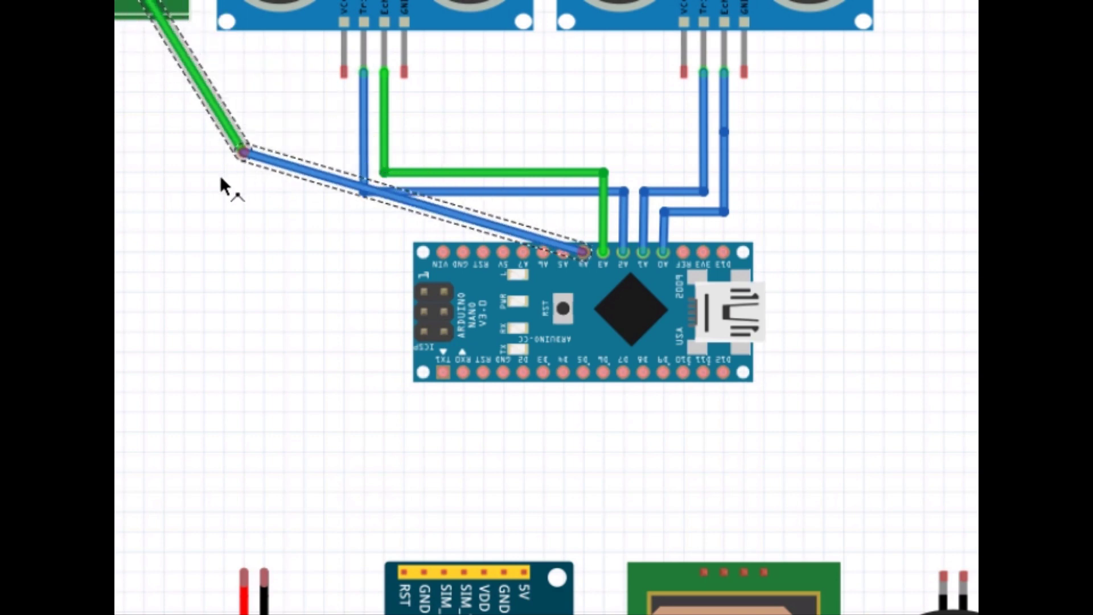
pyautogui.moveTo(243, 151); pyautogui.dragTo(143, 190)
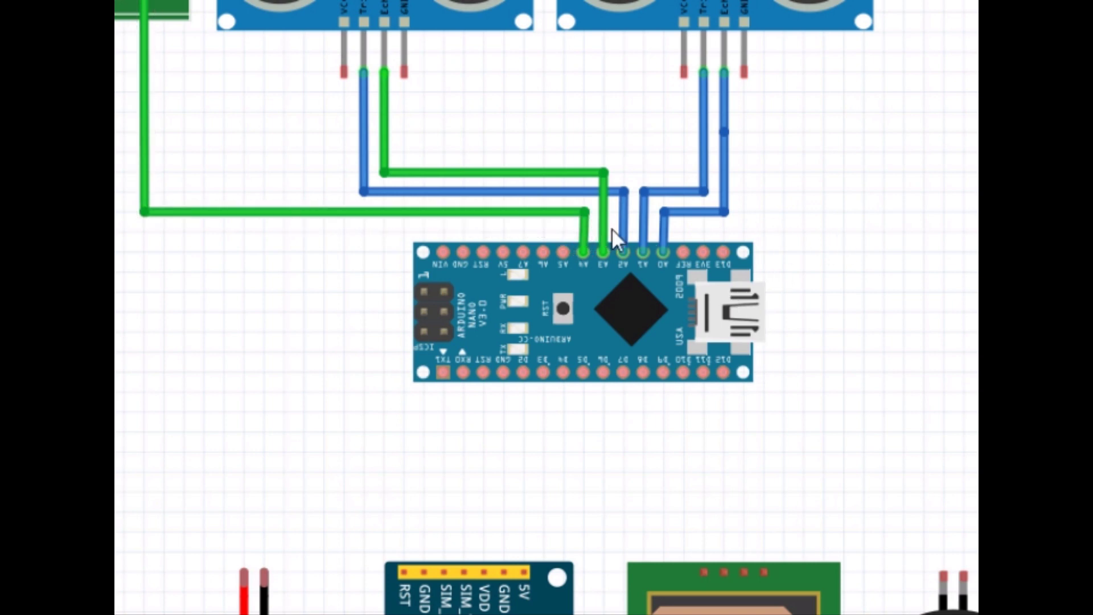
pyautogui.moveTo(703, 338)
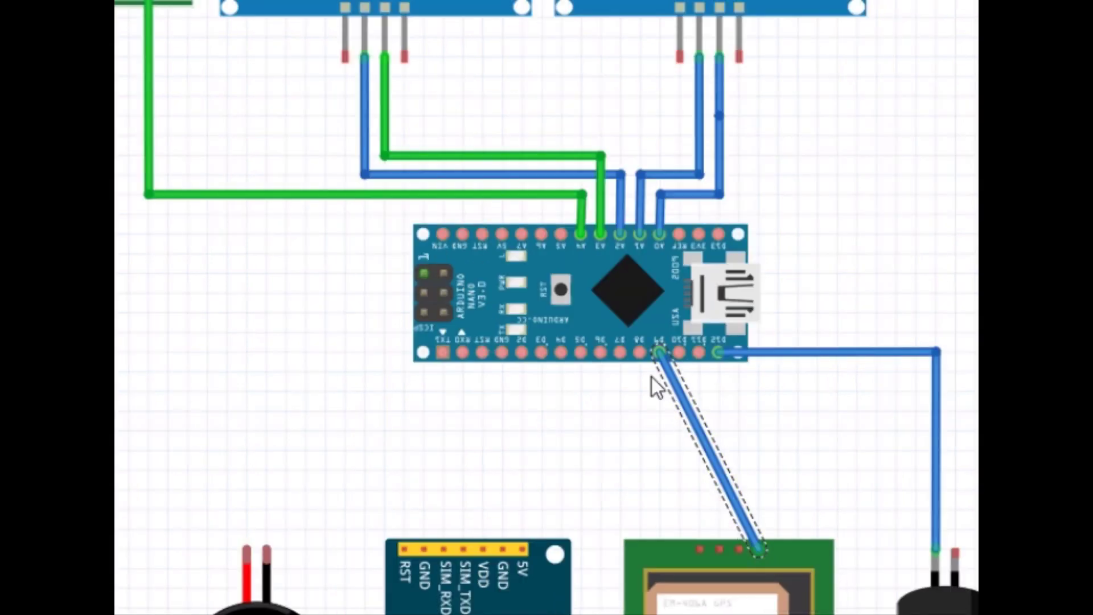
pyautogui.moveTo(683, 407)
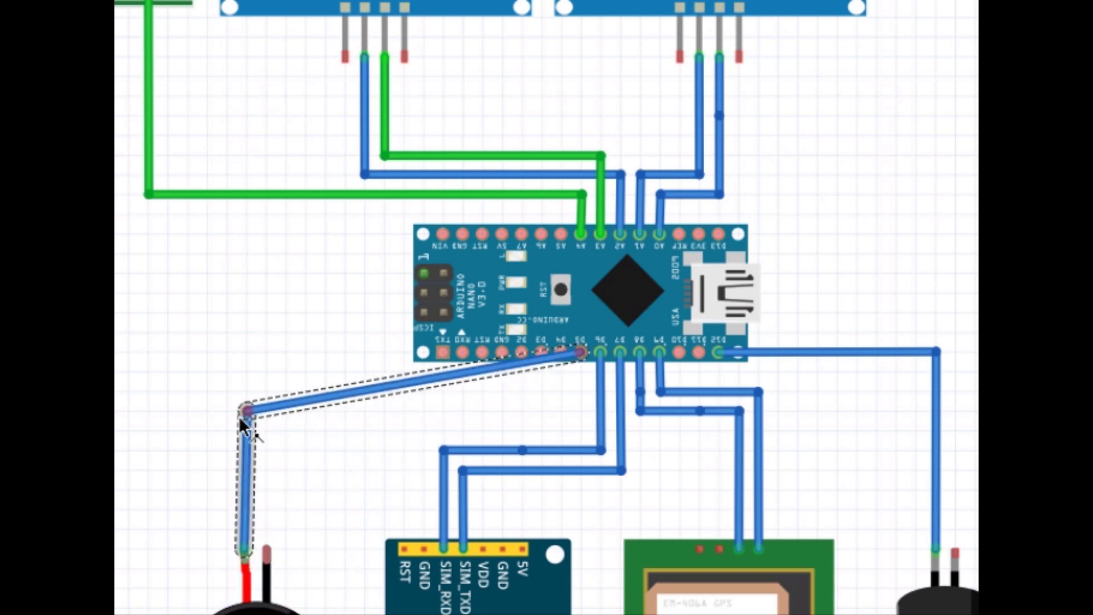
pyautogui.moveTo(402, 410)
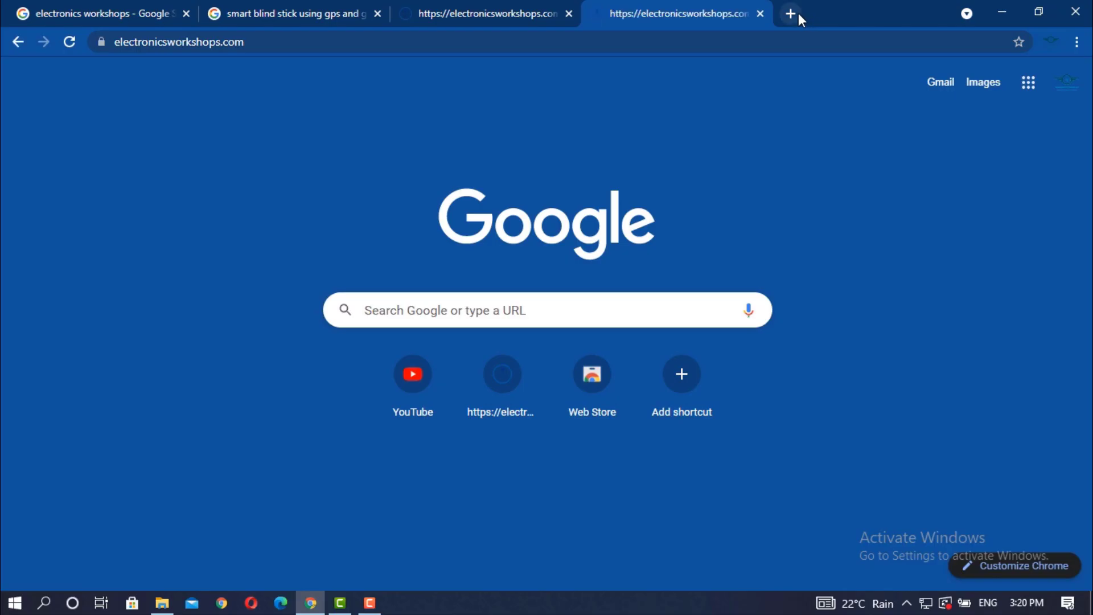
pyautogui.moveTo(1042, 428)
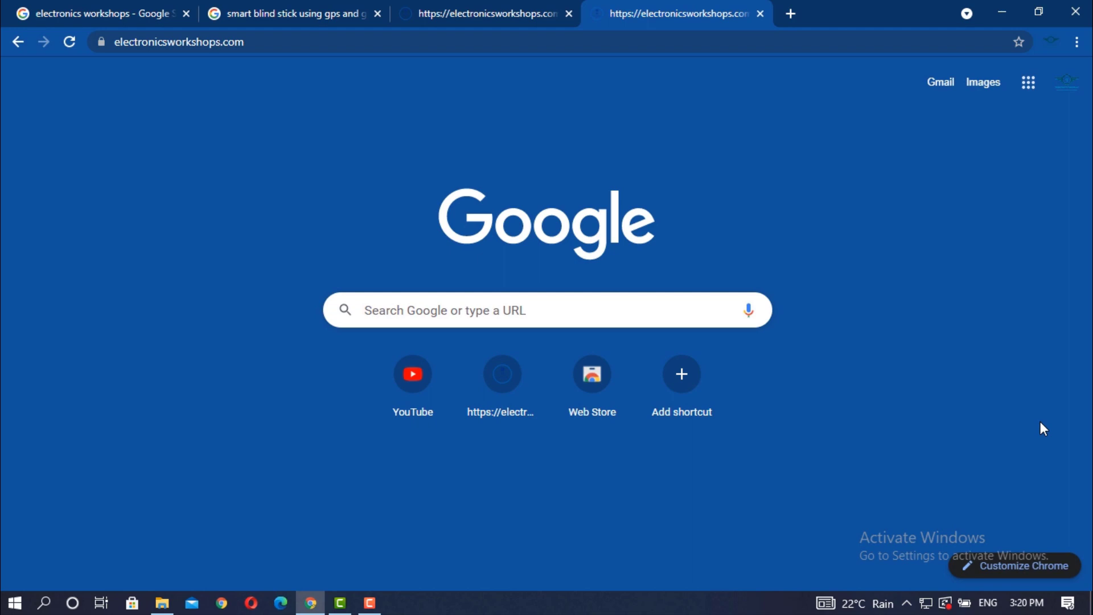
# Step: Search electronicsworkshops.com for 'smart blind stick' from the home page
pyautogui.click(500, 373)
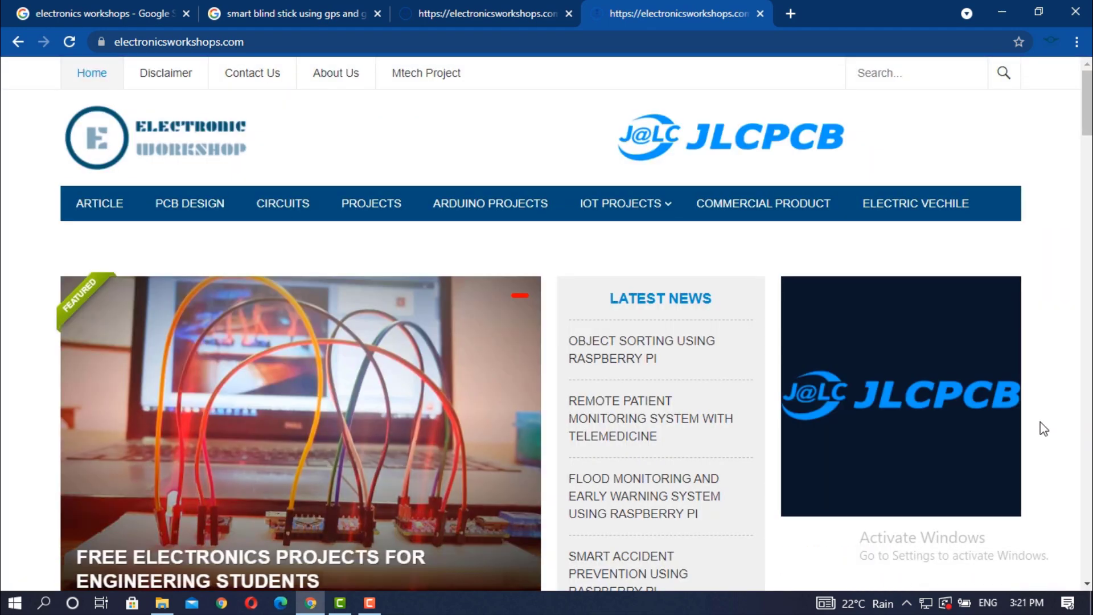
pyautogui.scroll(3)
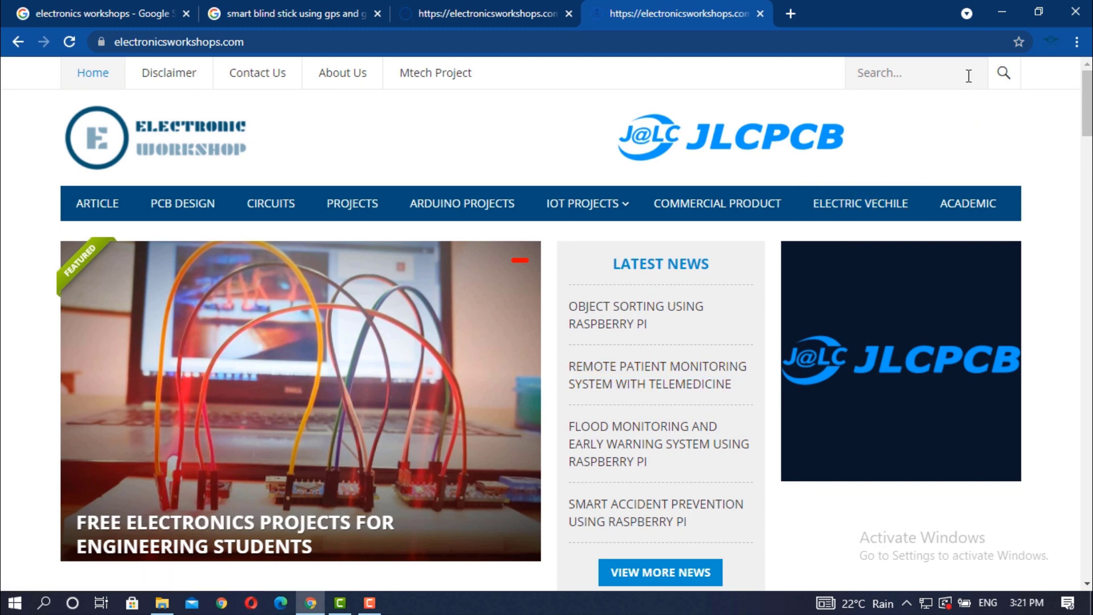
pyautogui.write('smart')
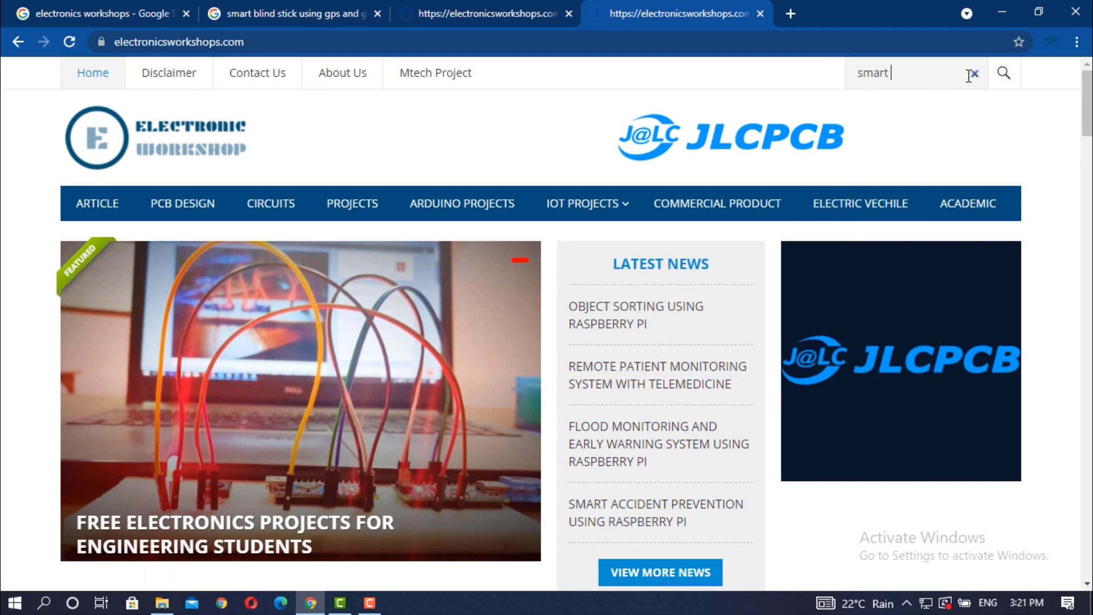
pyautogui.write('blind')
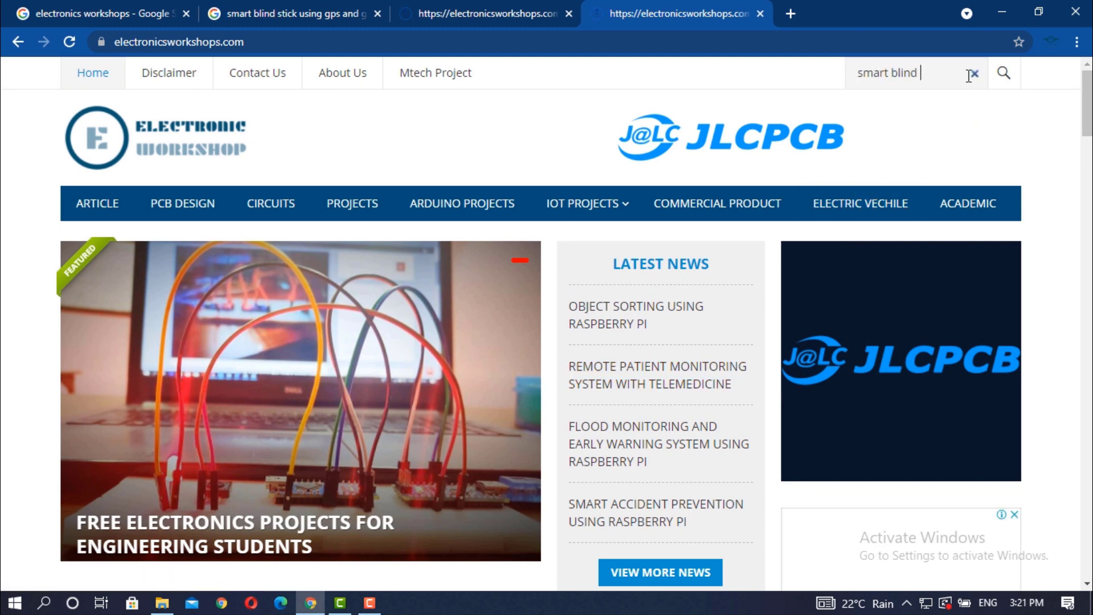
pyautogui.write('stick')
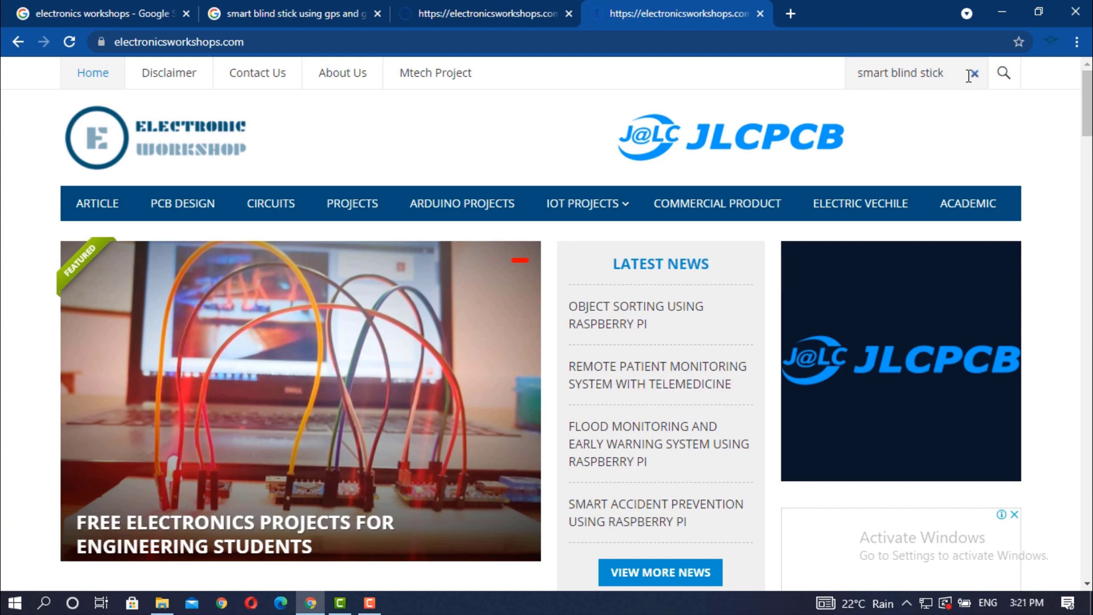
pyautogui.click(906, 73)
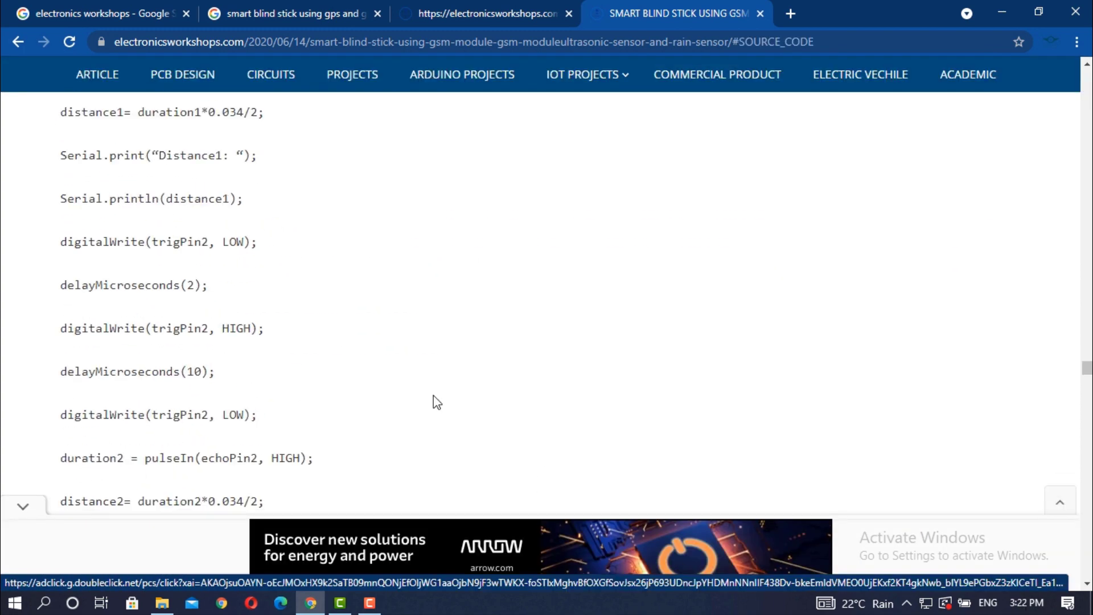
# Step: Browse the smart blind stick article's source code through its GPS, SMS and buzzer-alert sections
pyautogui.click(486, 14)
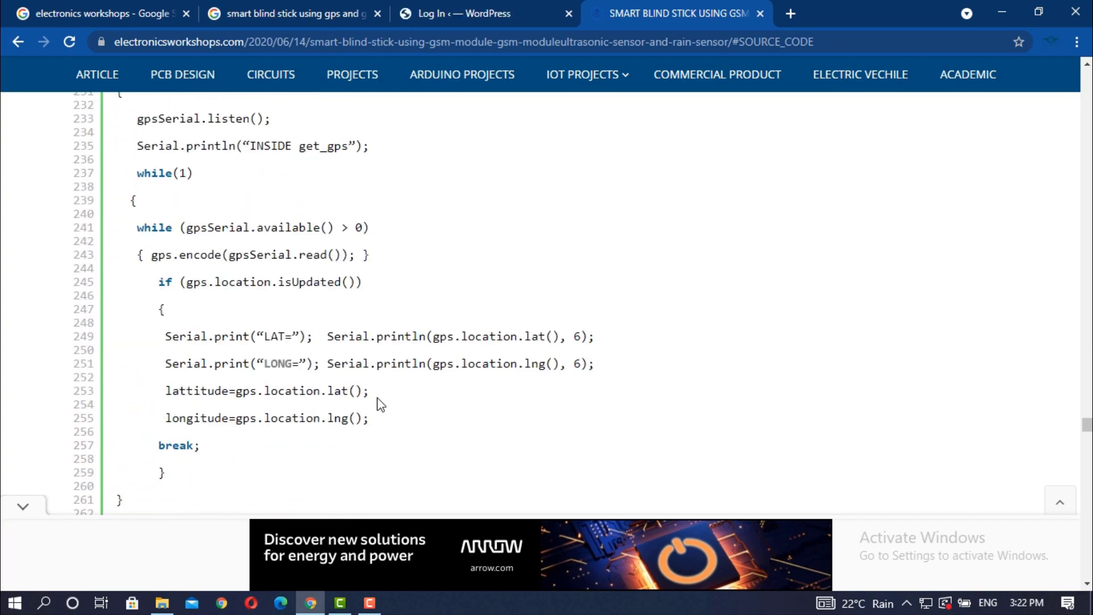
pyautogui.scroll(3)
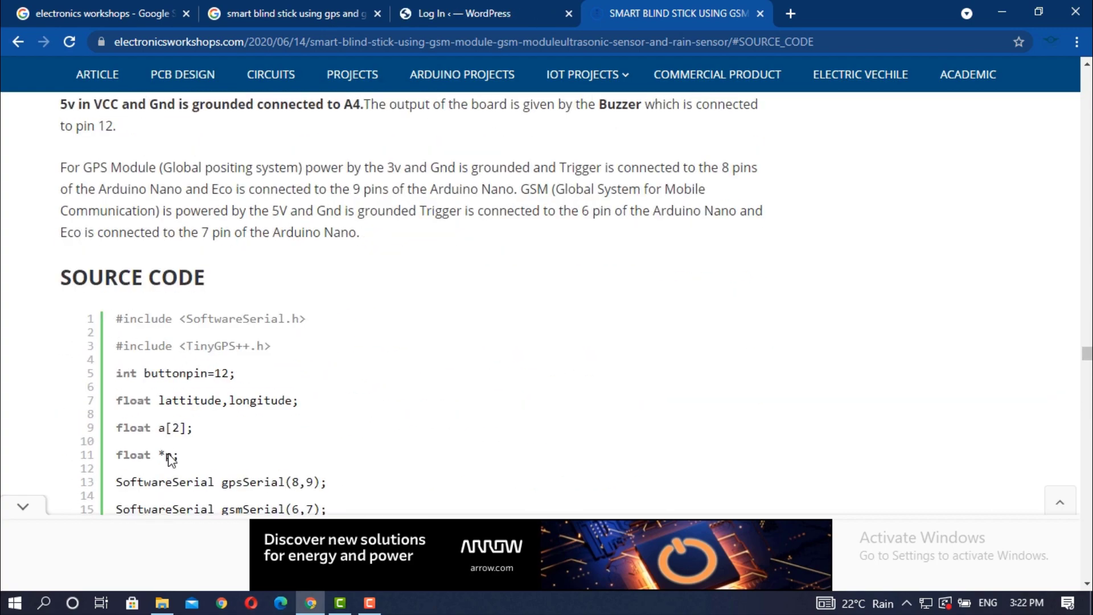
pyautogui.scroll(-3)
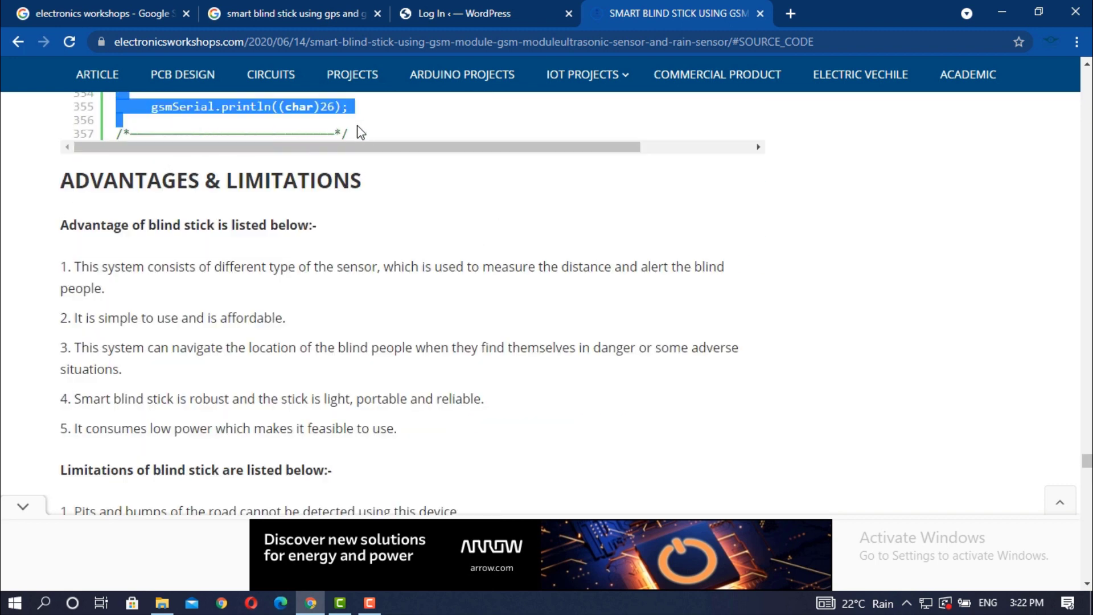
pyautogui.scroll(3)
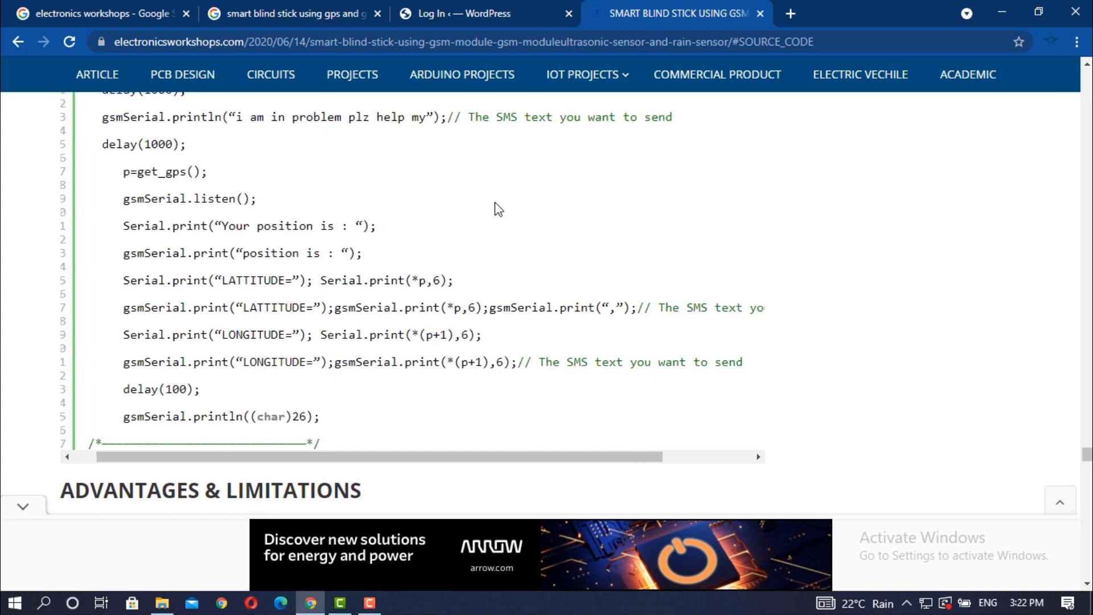
pyautogui.scroll(3)
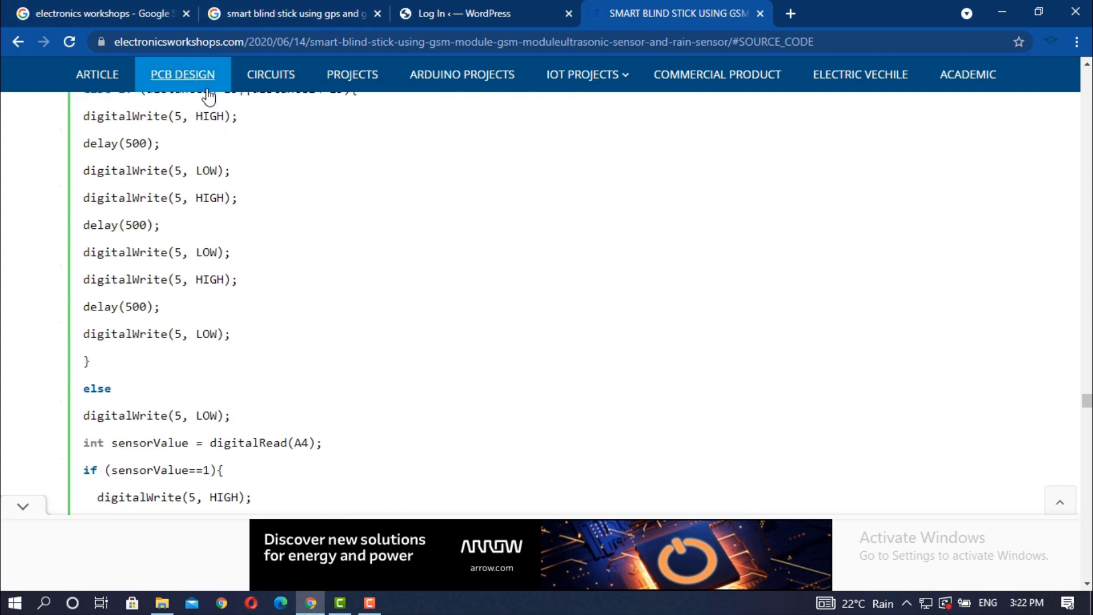
pyautogui.moveTo(352, 75)
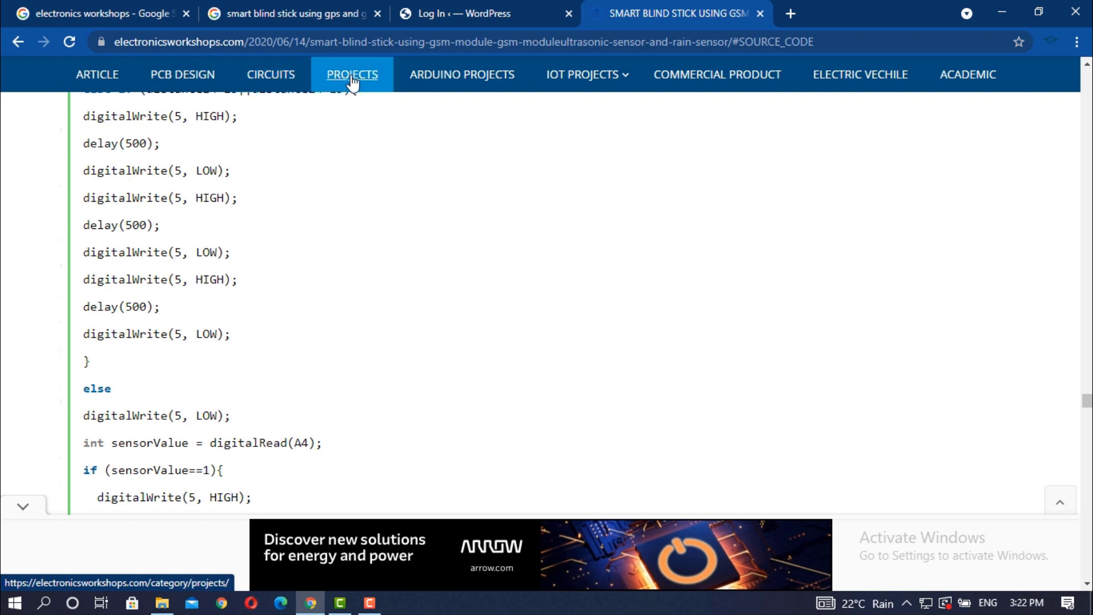